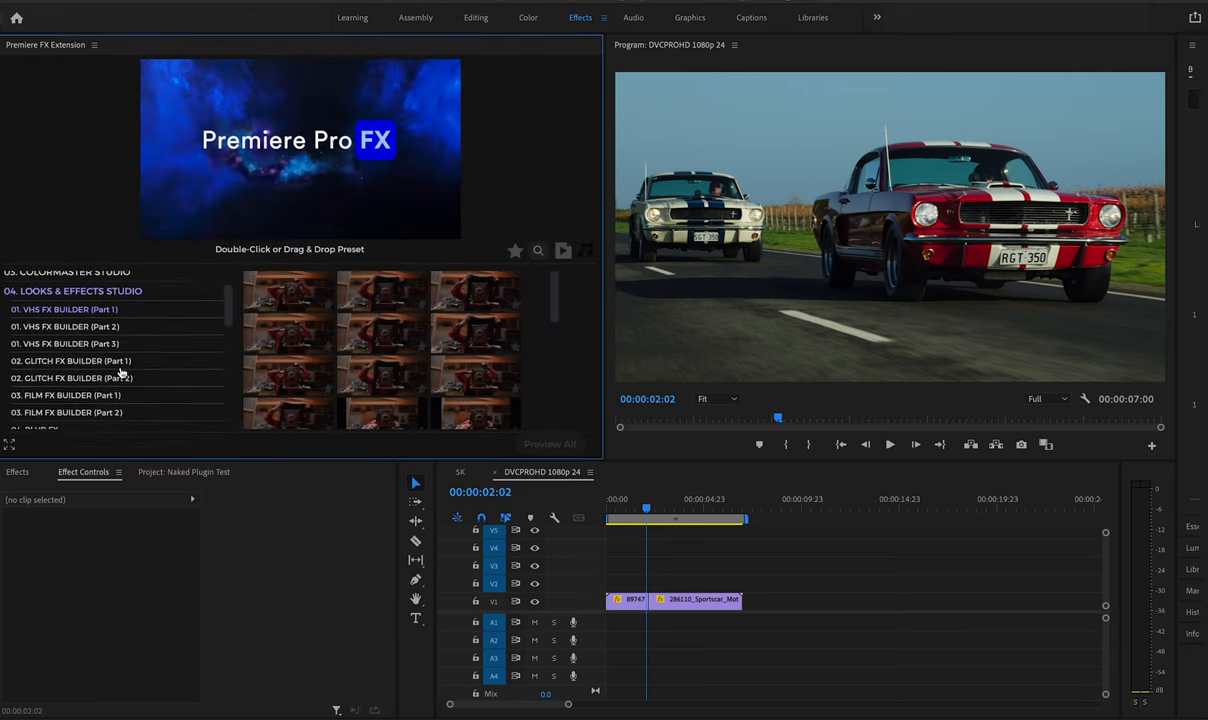
- Scroll the Looks & Effects Studio presets down to 07. Glow FX
scroll(down, 3)
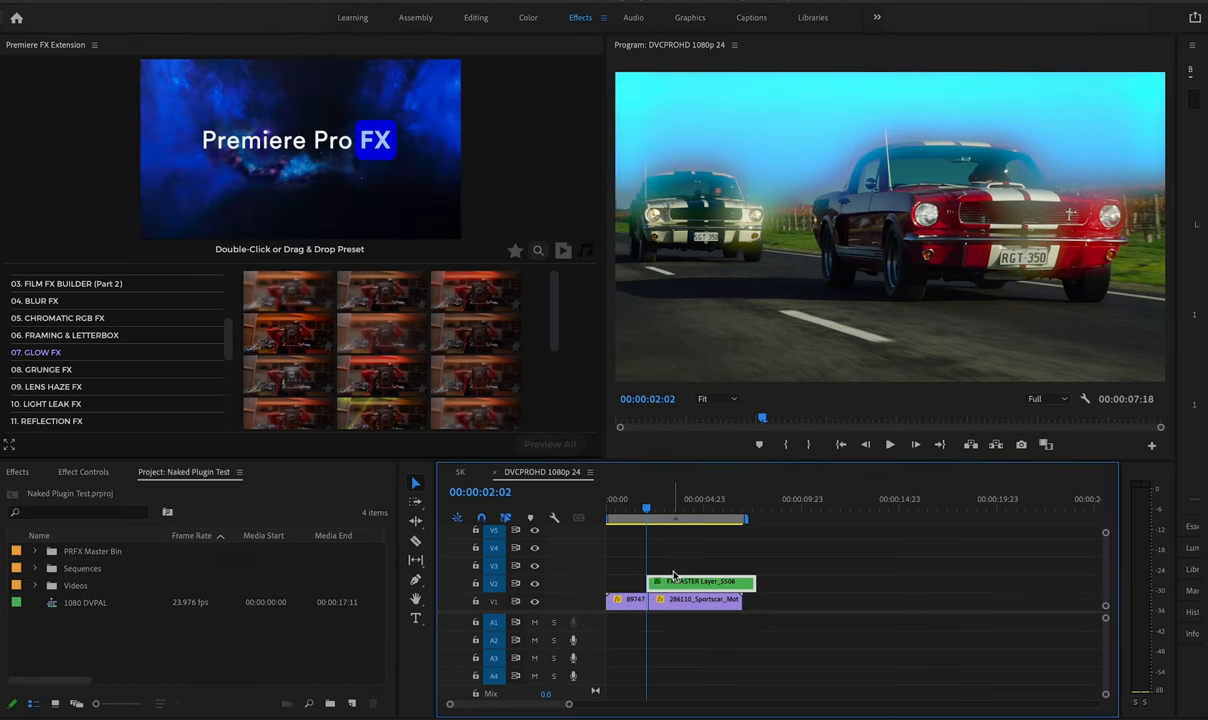
mouse_move(728, 350)
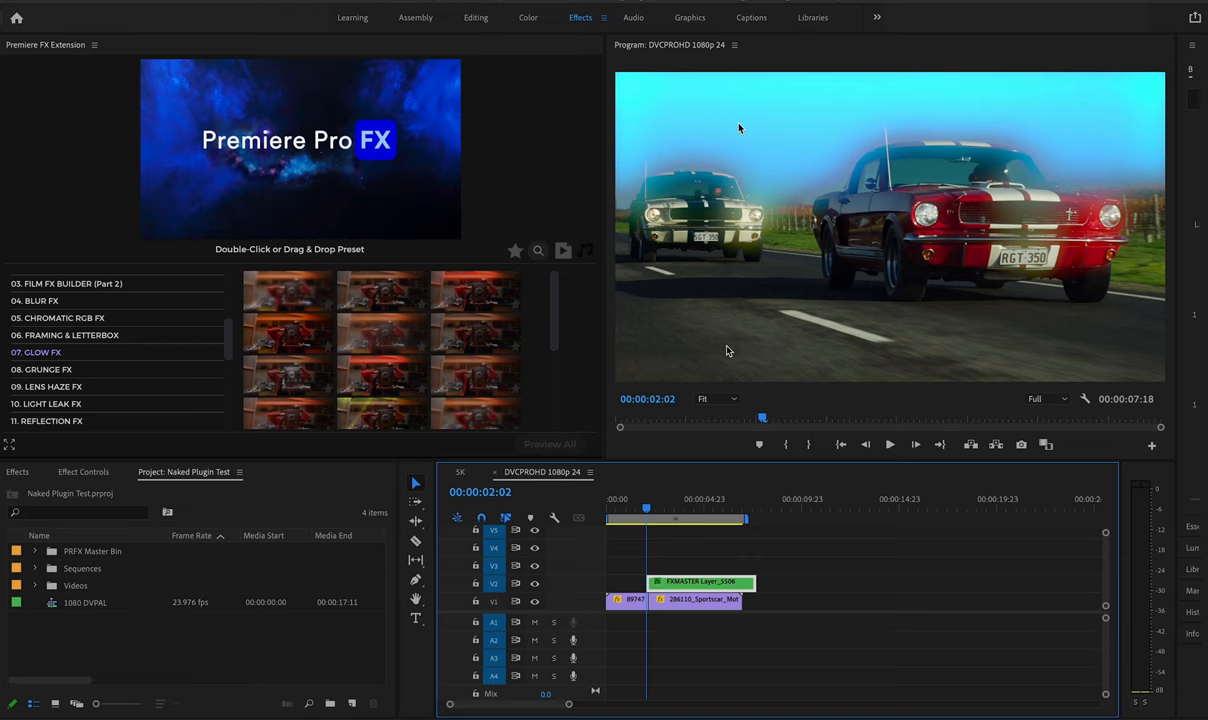
- Show the FXMASTER glow layer's Brightness & Contrast, ProcAmp and Gaussian Blur effects in Effect Controls
click(83, 471)
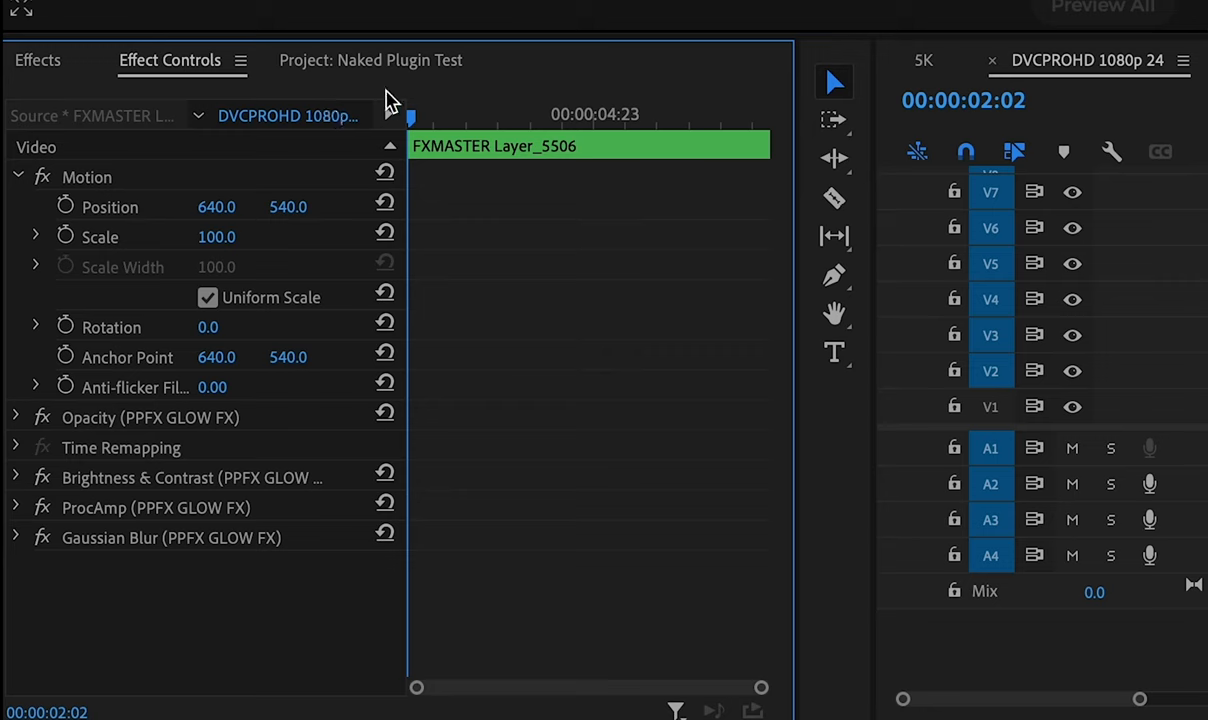
mouse_move(406, 607)
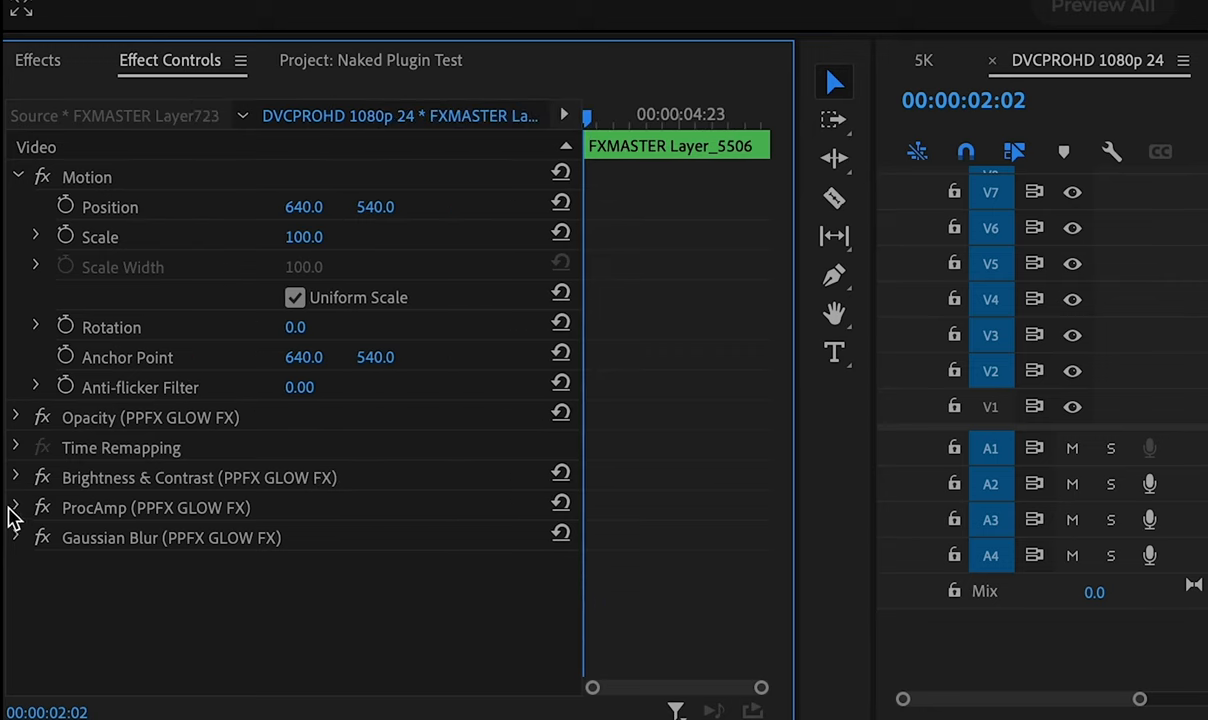
click(16, 537)
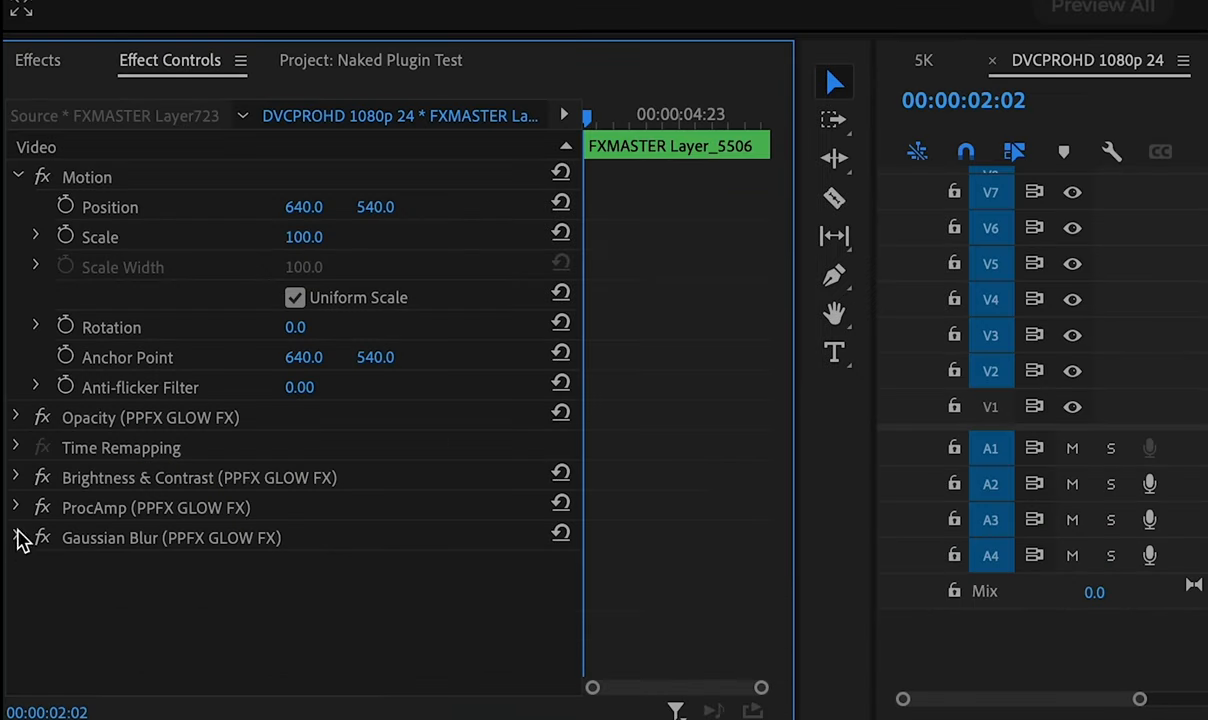
click(16, 507)
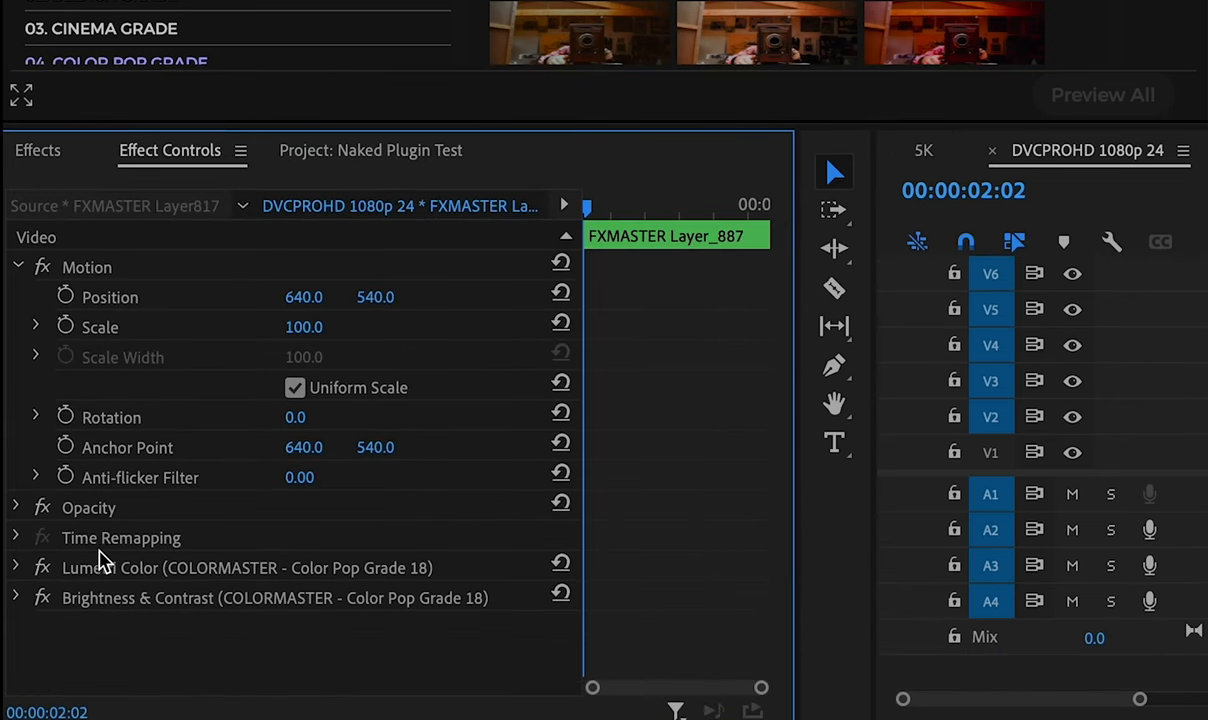
- Expand the grade's Lumetri Color Creative adjustments and lower Vibrance from 63 to 42
click(16, 567)
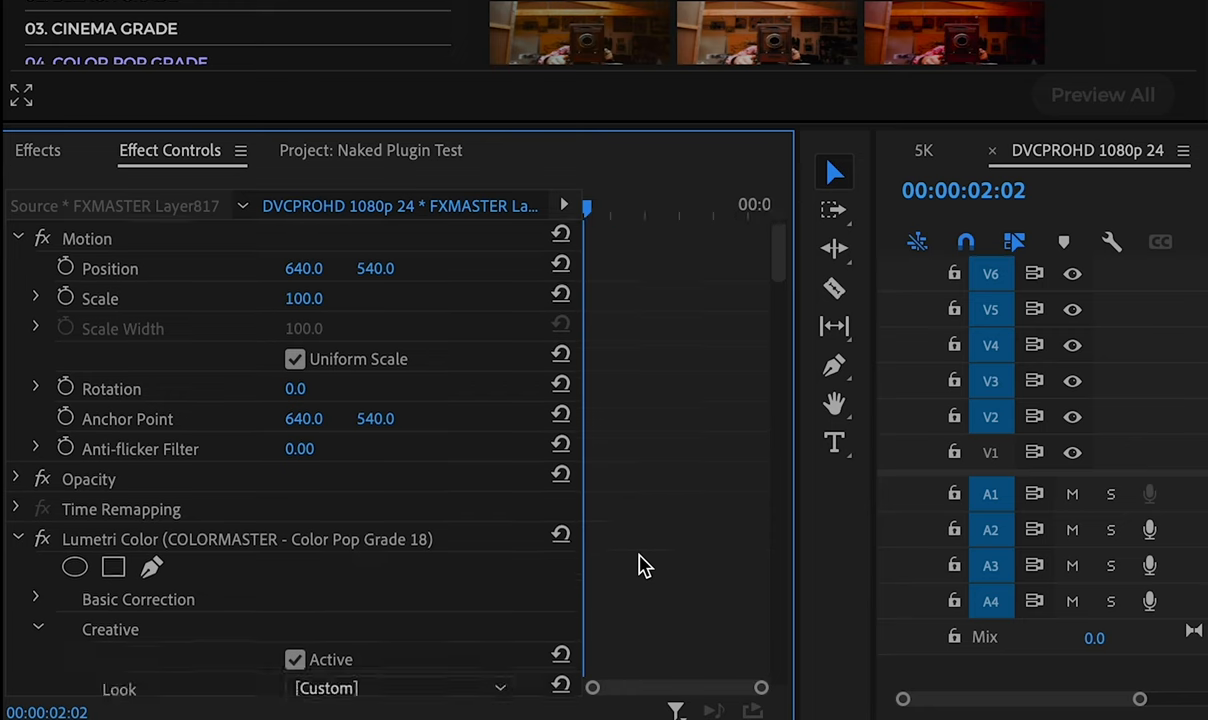
scroll(down, 3)
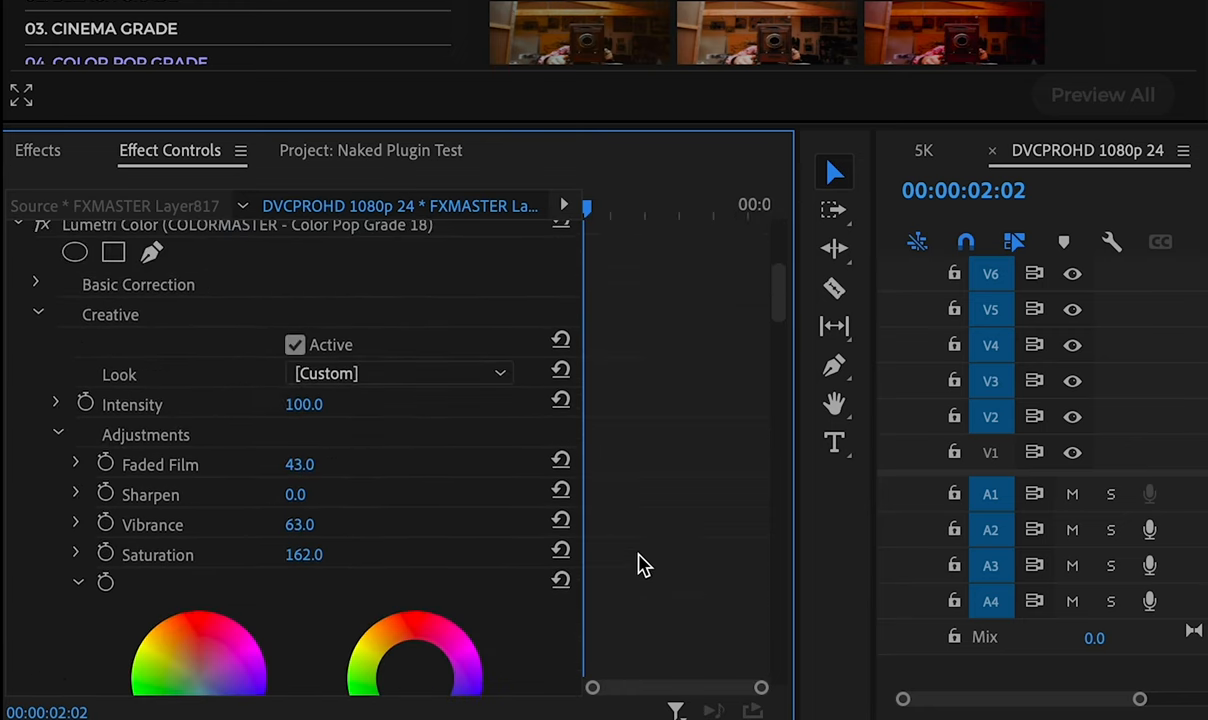
mouse_move(417, 441)
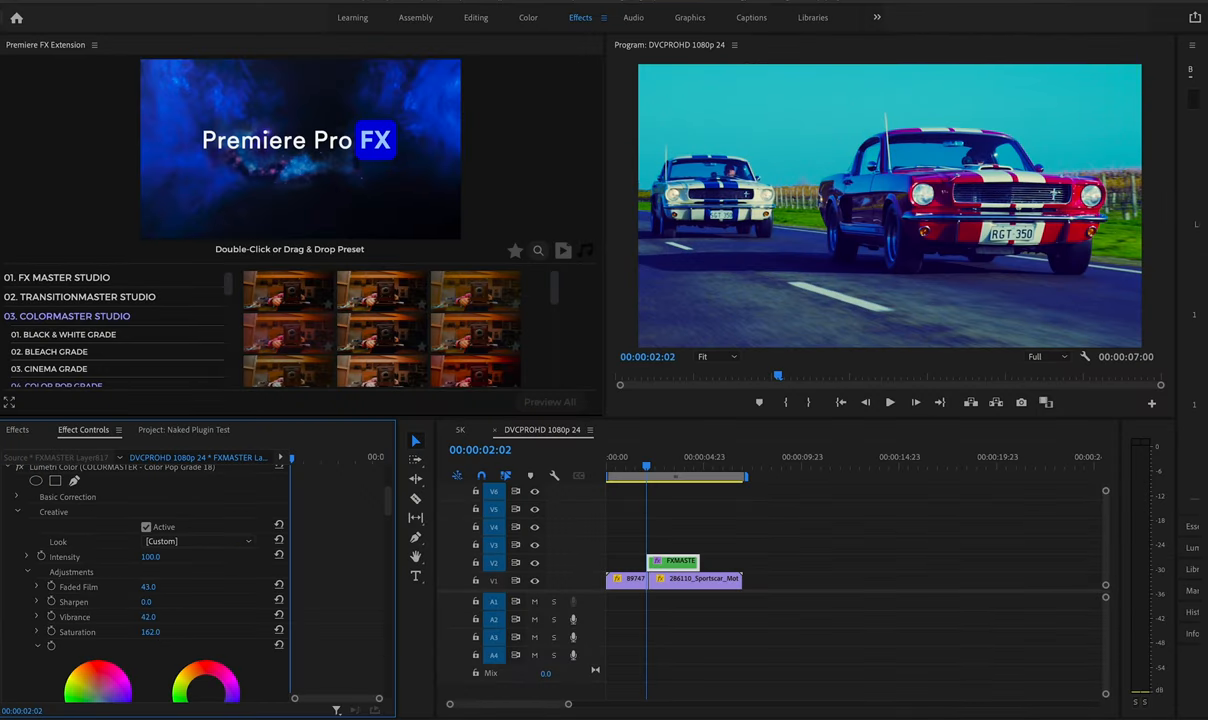
drag(162, 631, 154, 631)
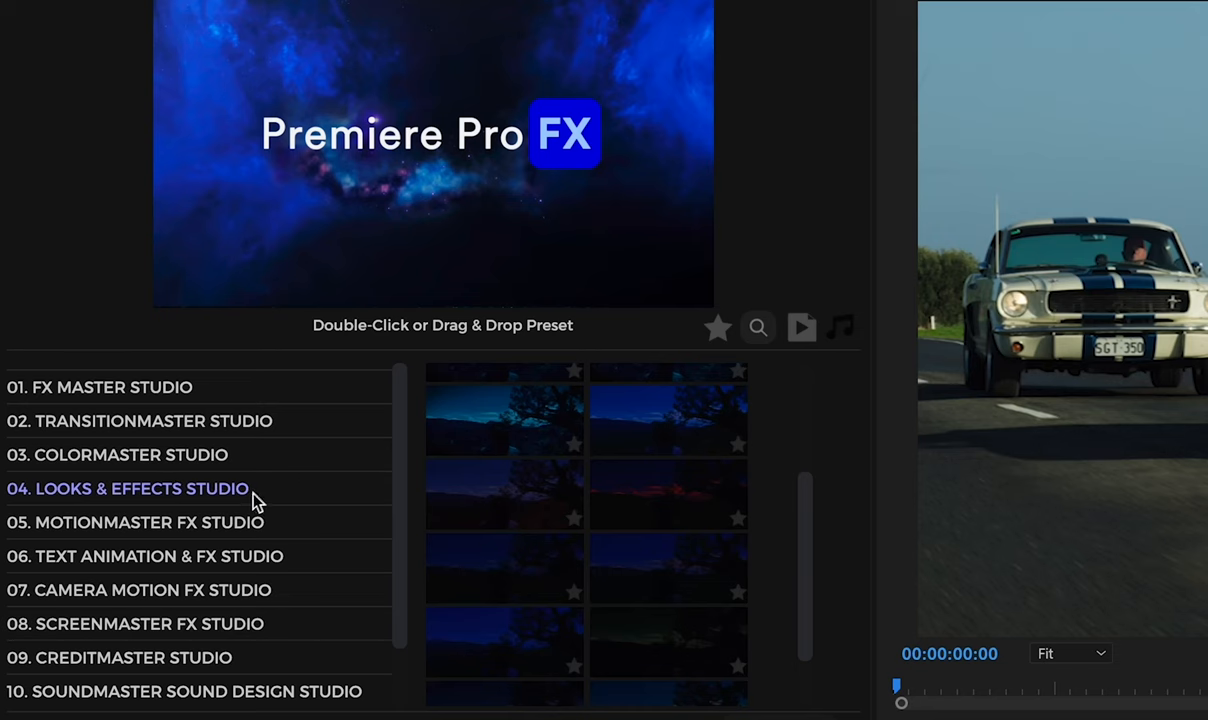
- Open the 04. Looks & Effects Studio collection and scroll toward 17. Night FX
click(127, 489)
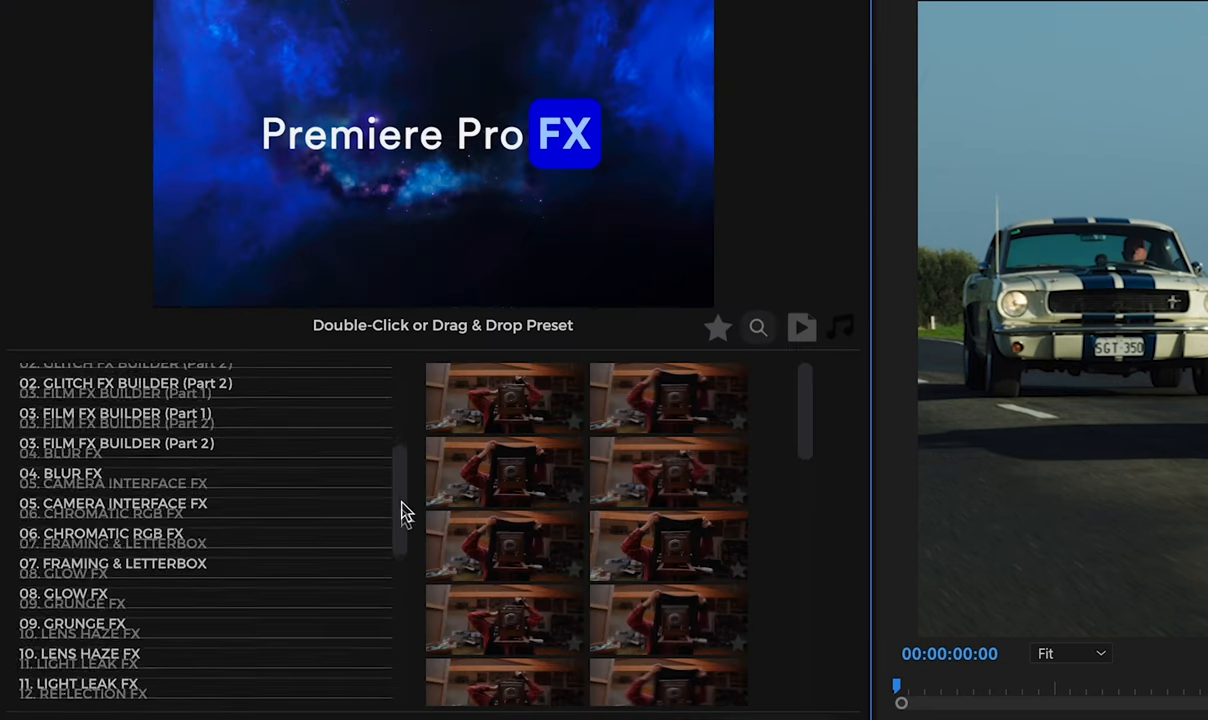
scroll(down, 3)
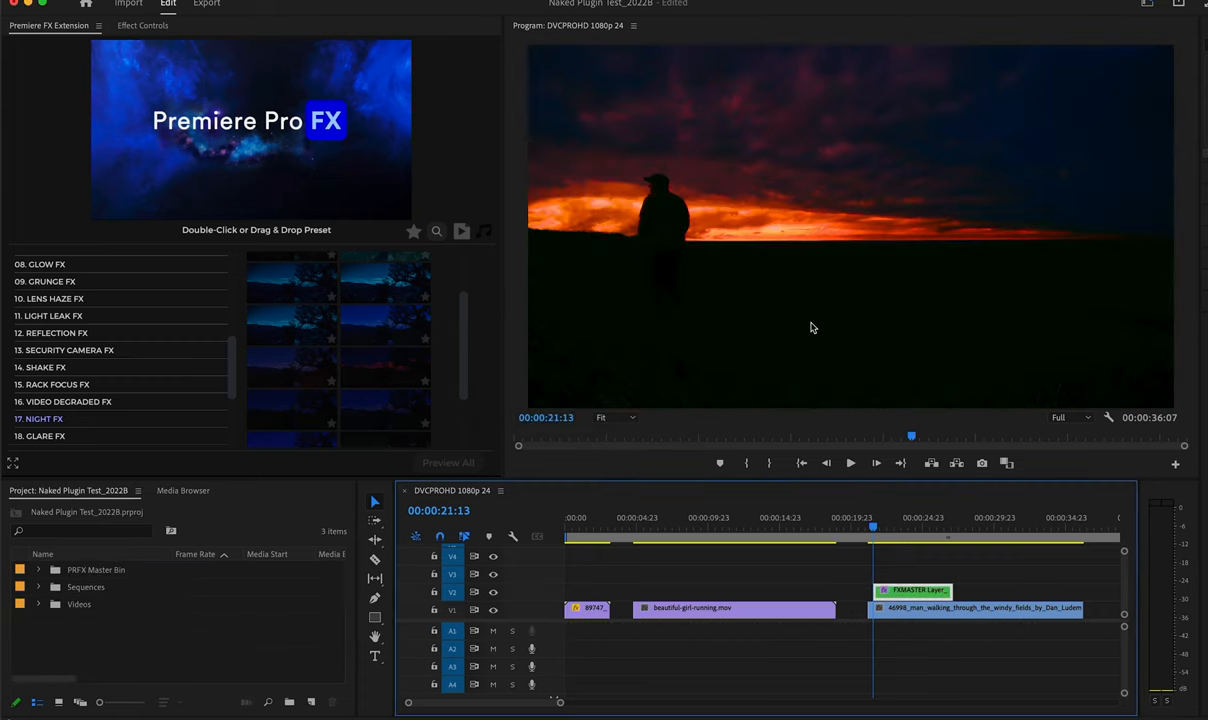
mouse_move(716, 213)
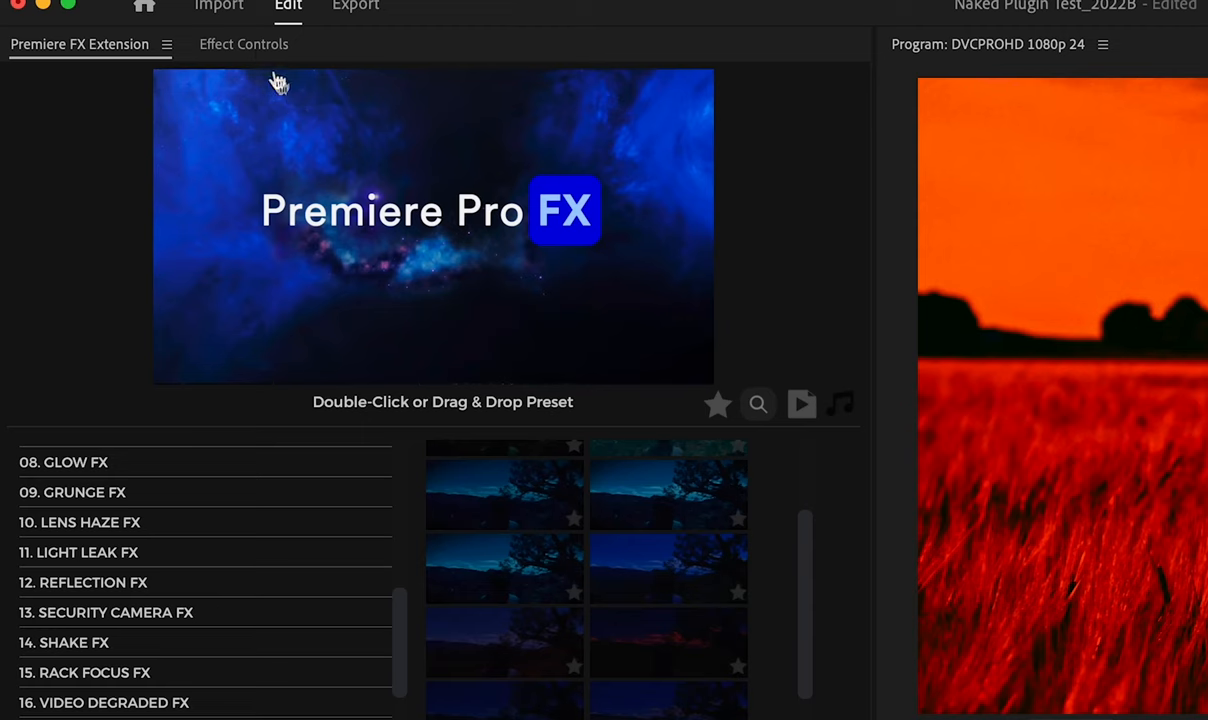
- Expand Lumetri Color Basic Correction and lower Exposure from -0.9 to -1.3
click(243, 44)
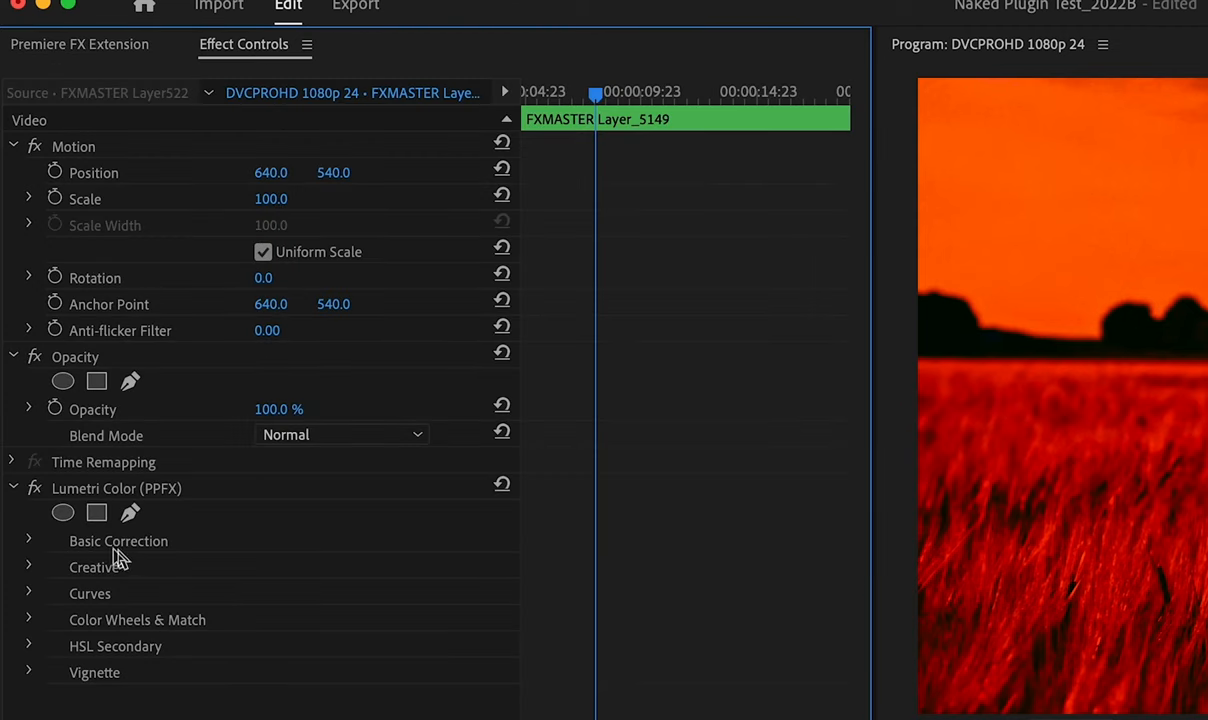
click(118, 541)
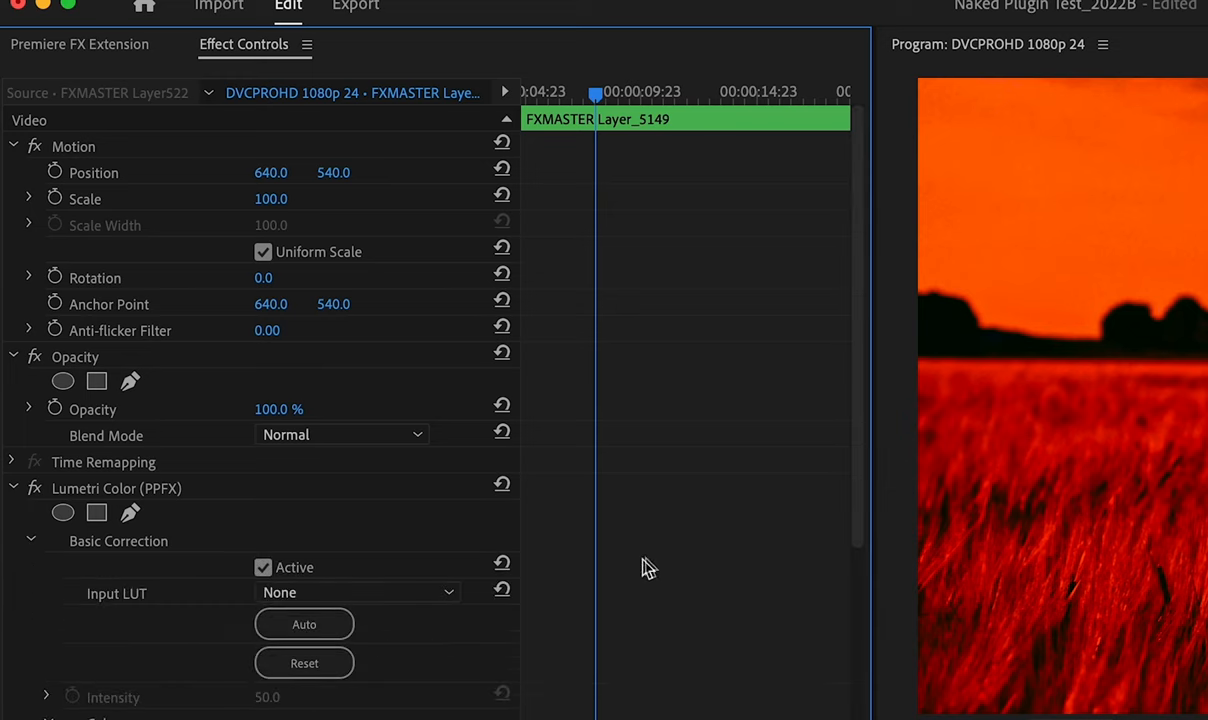
scroll(down, 3)
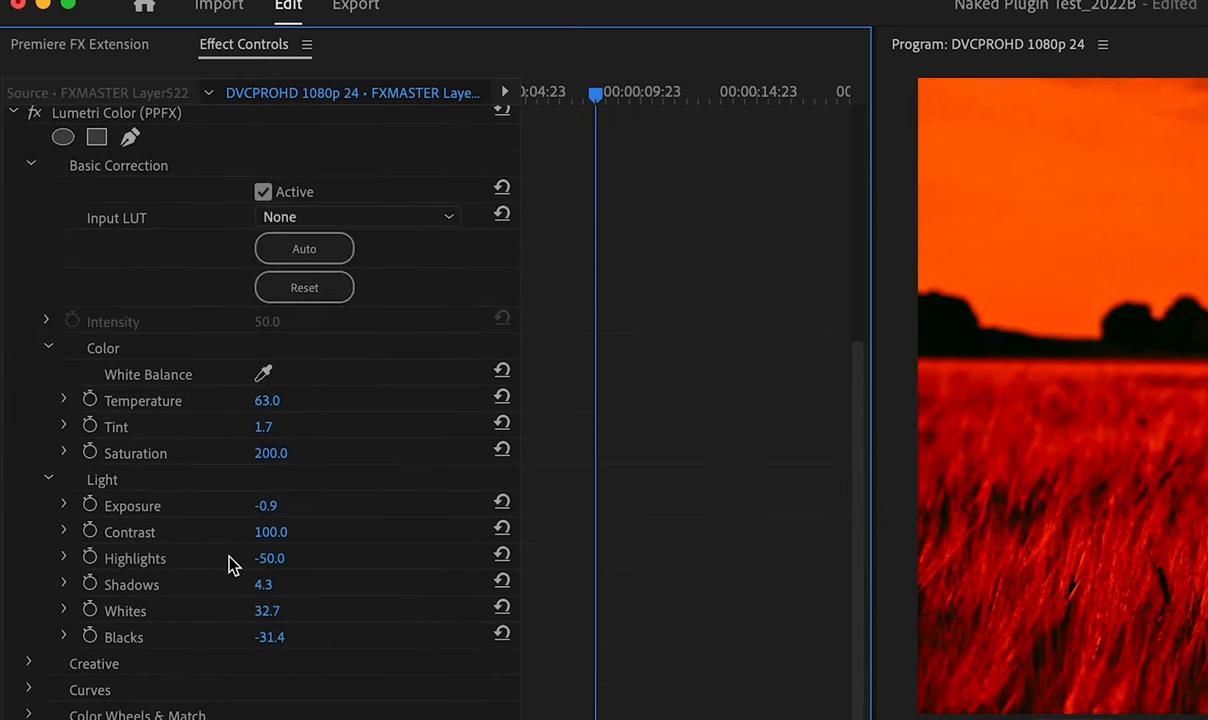
click(63, 505)
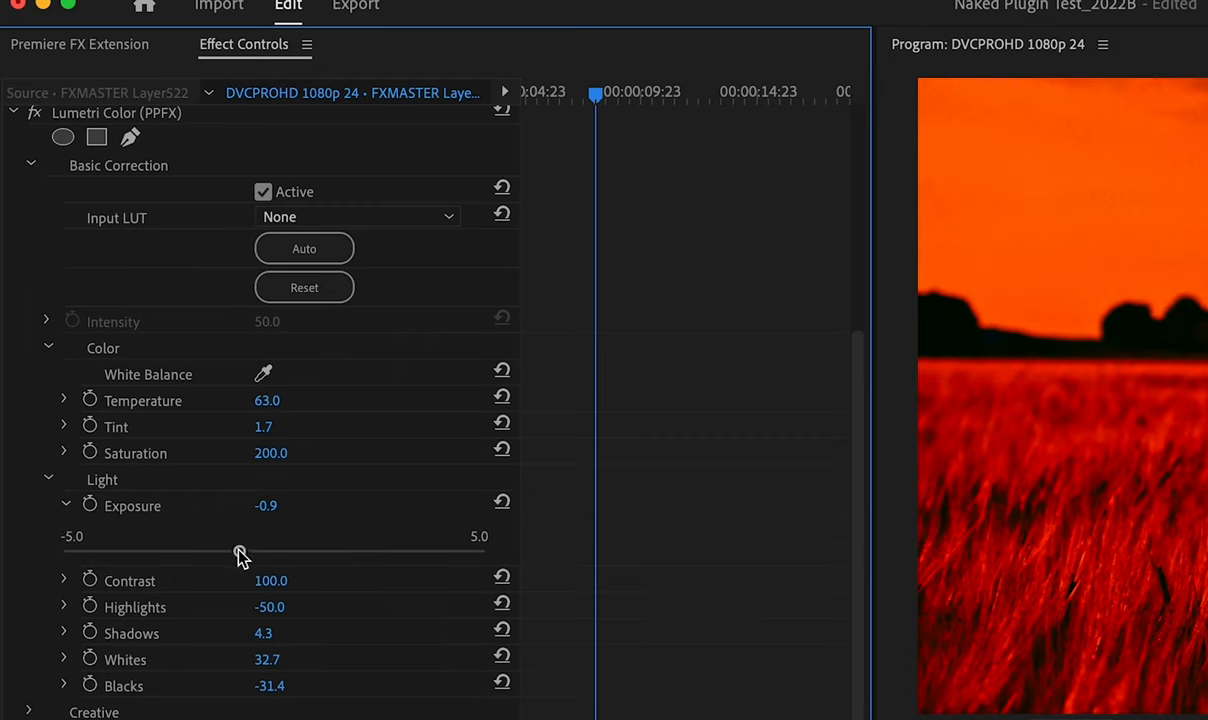
drag(240, 553, 220, 553)
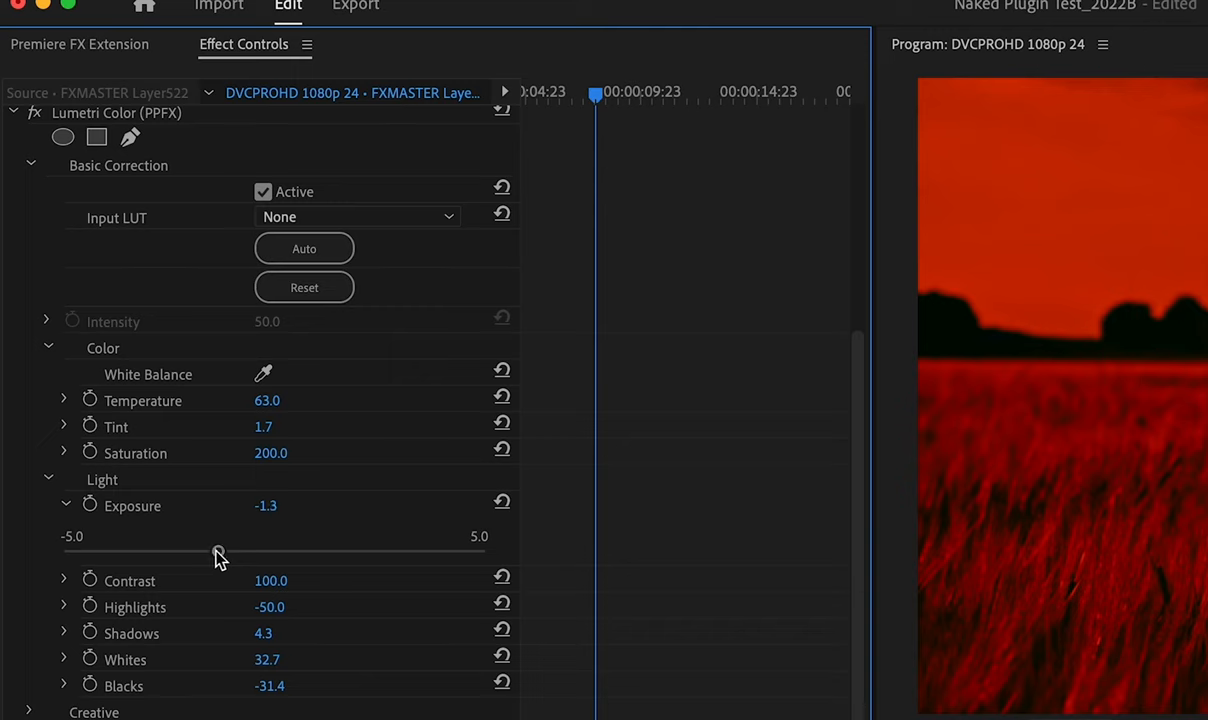